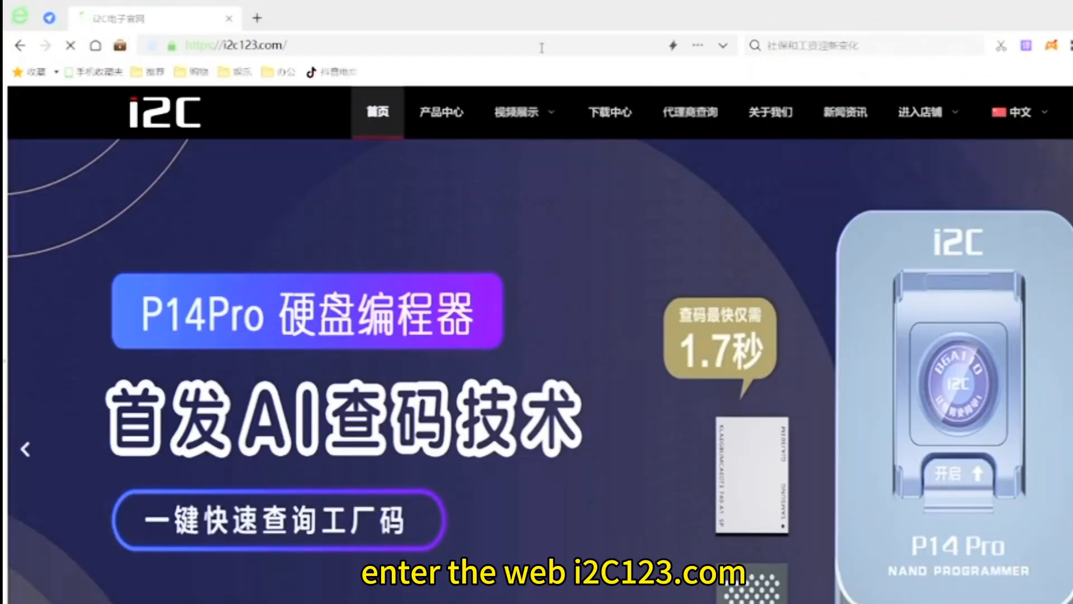
Switch i2c123.com to English and download the I2CTool-V1.4.55 zip package.
{"action": "left_click", "coordinate": [1015, 112]}
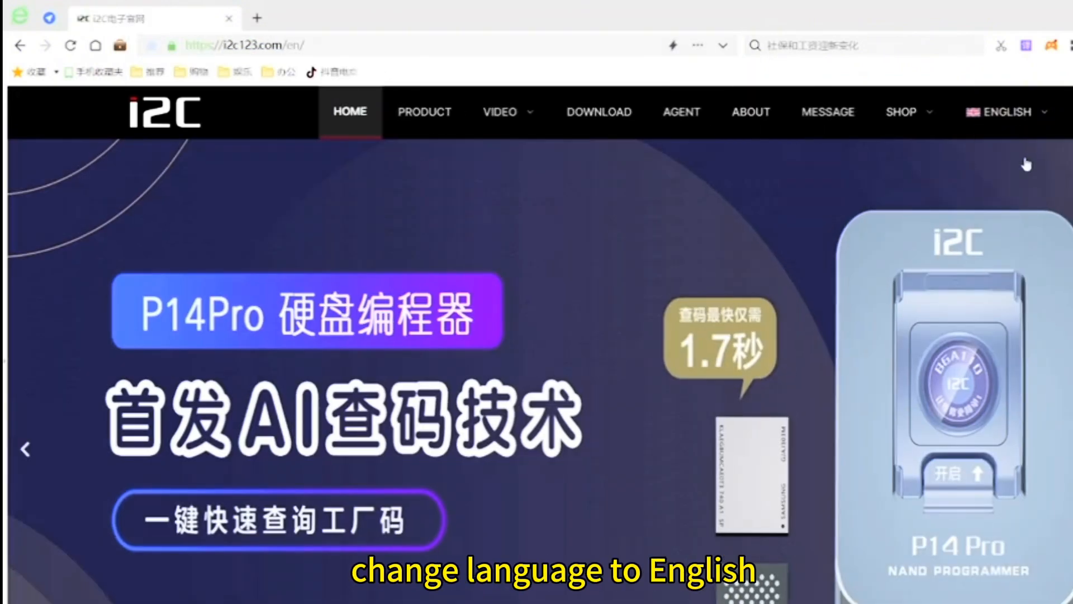
{"action": "left_click", "coordinate": [598, 112]}
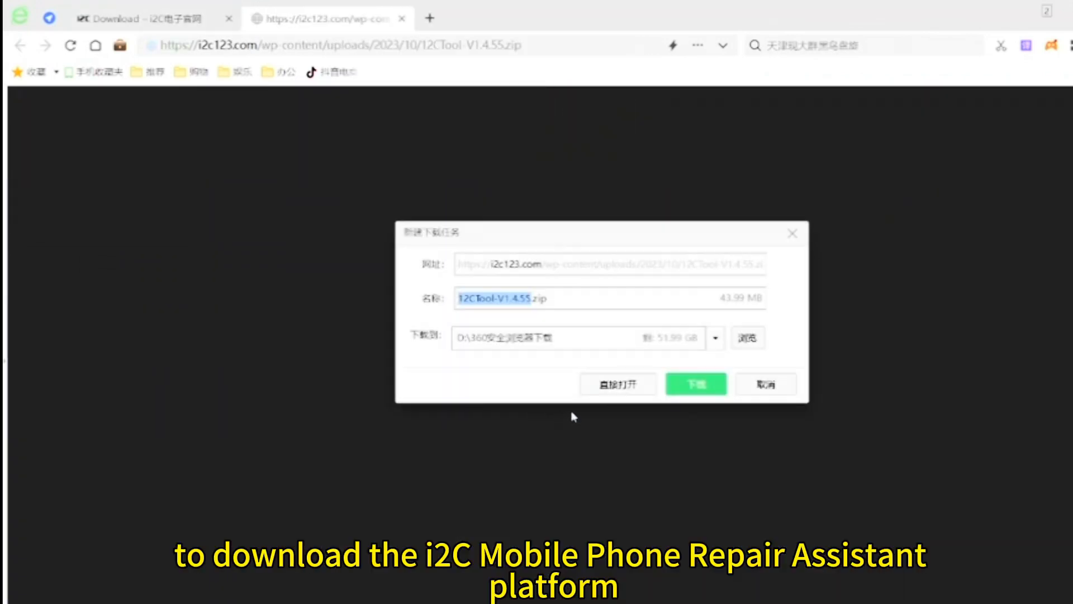
{"action": "left_click", "coordinate": [695, 384]}
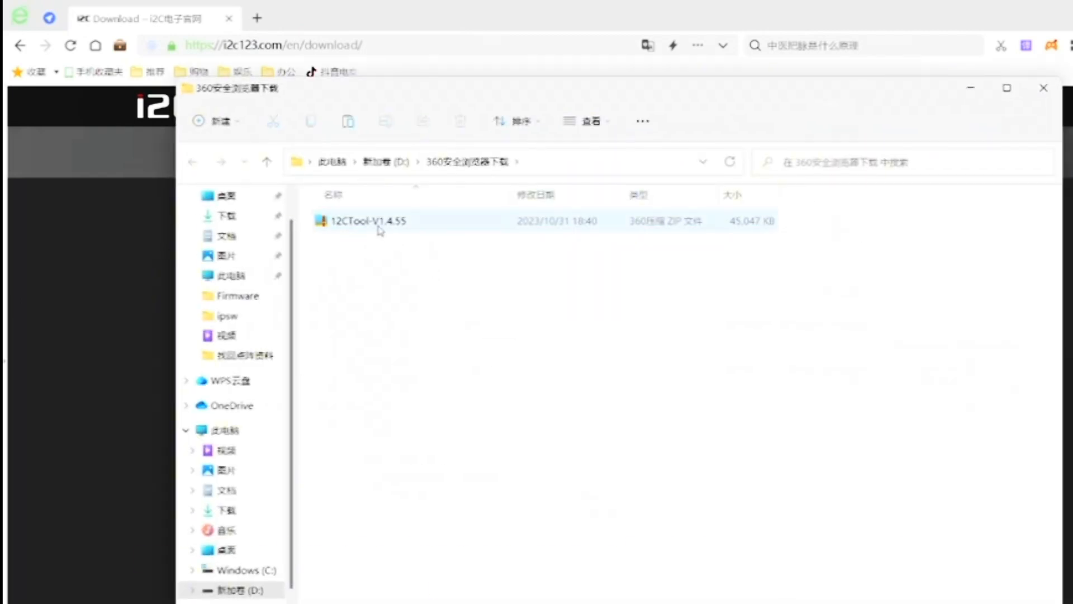
Extract the I2CTool-V1.4.55 zip into the current folder and open the extracted folder.
{"action": "right_click", "coordinate": [370, 220]}
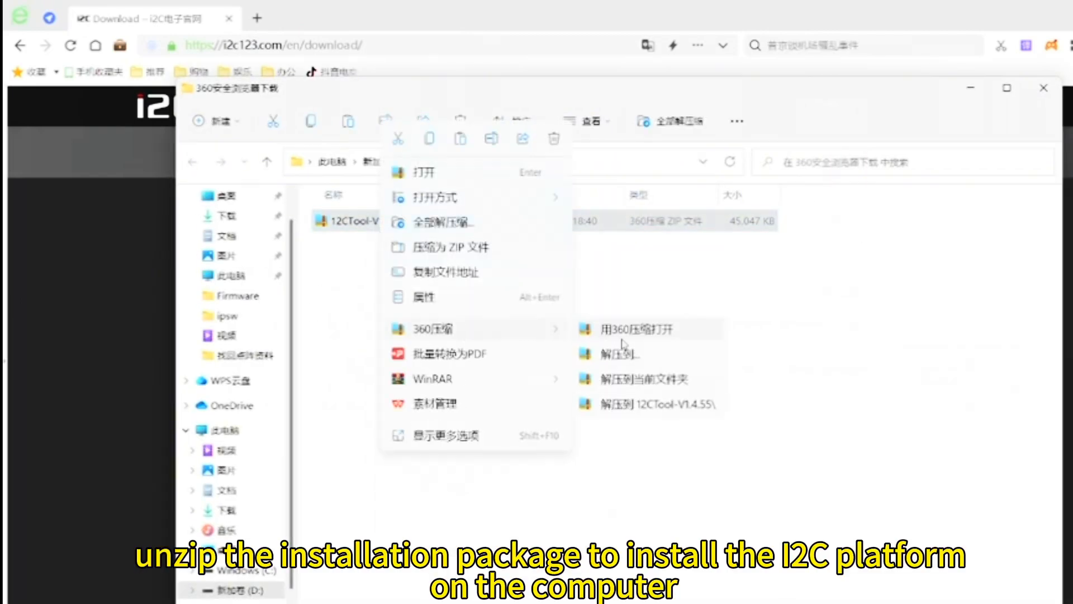
{"action": "left_click", "coordinate": [640, 378]}
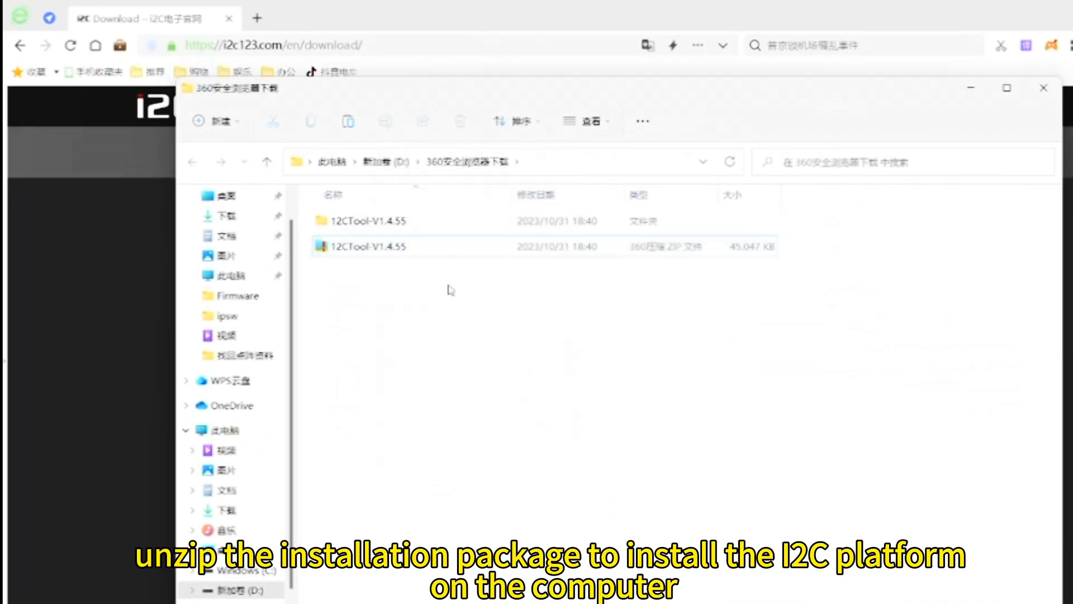
{"action": "double_click", "coordinate": [368, 221]}
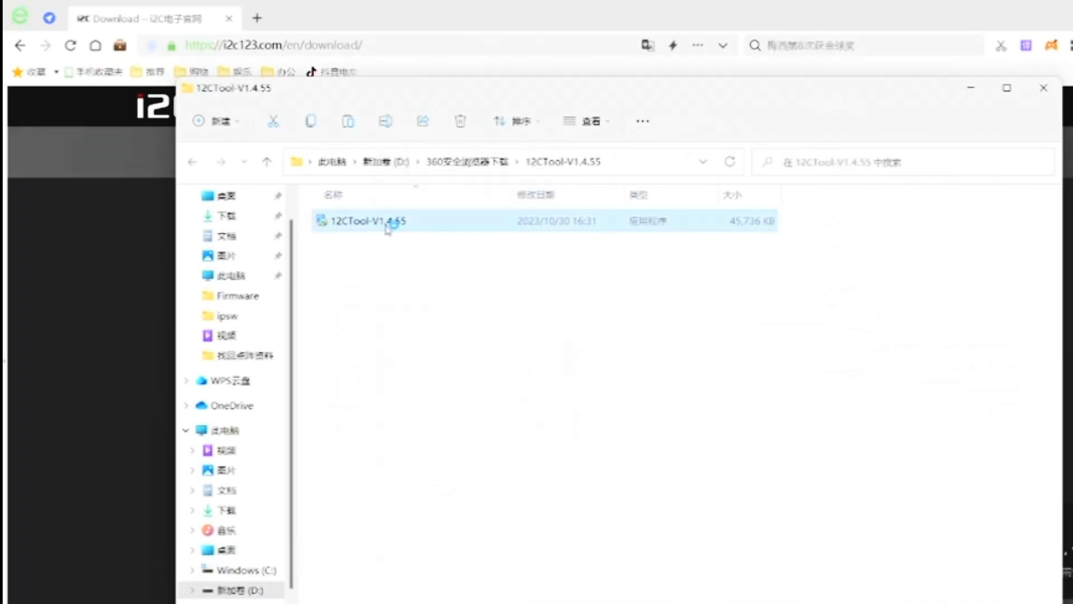
Run I2CTool-V1.4.55.exe, accepting the default install location and shortcut folder.
{"action": "double_click", "coordinate": [367, 220]}
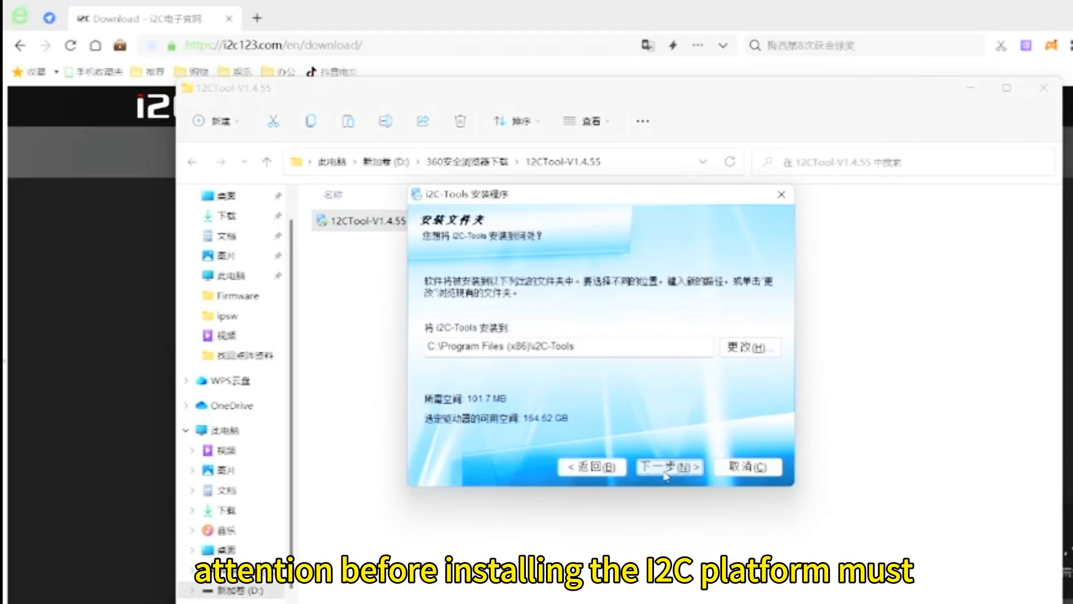
{"action": "left_click", "coordinate": [668, 467]}
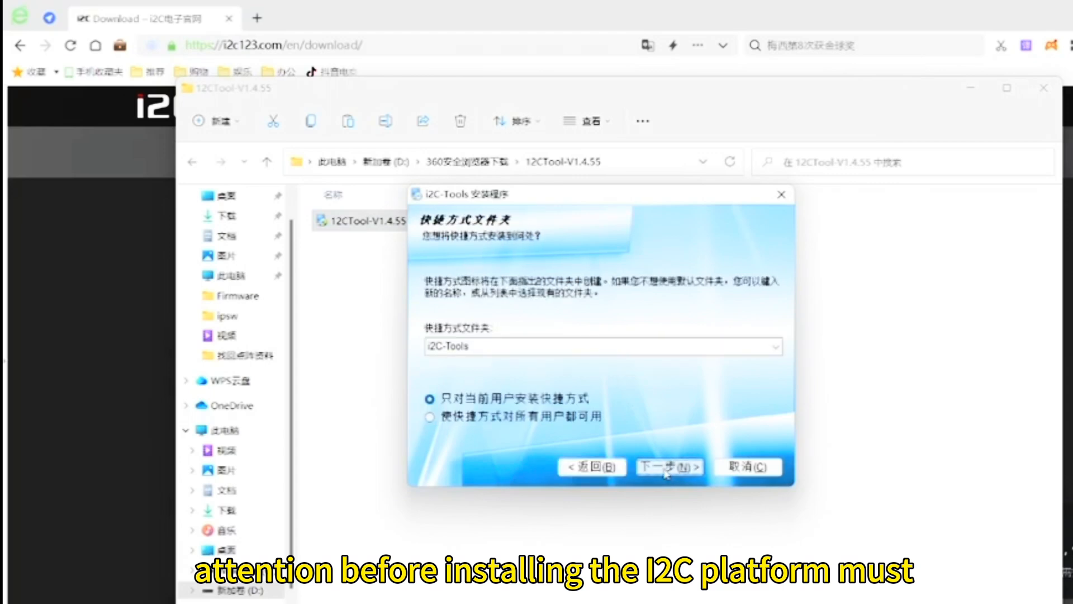
{"action": "left_click", "coordinate": [669, 466]}
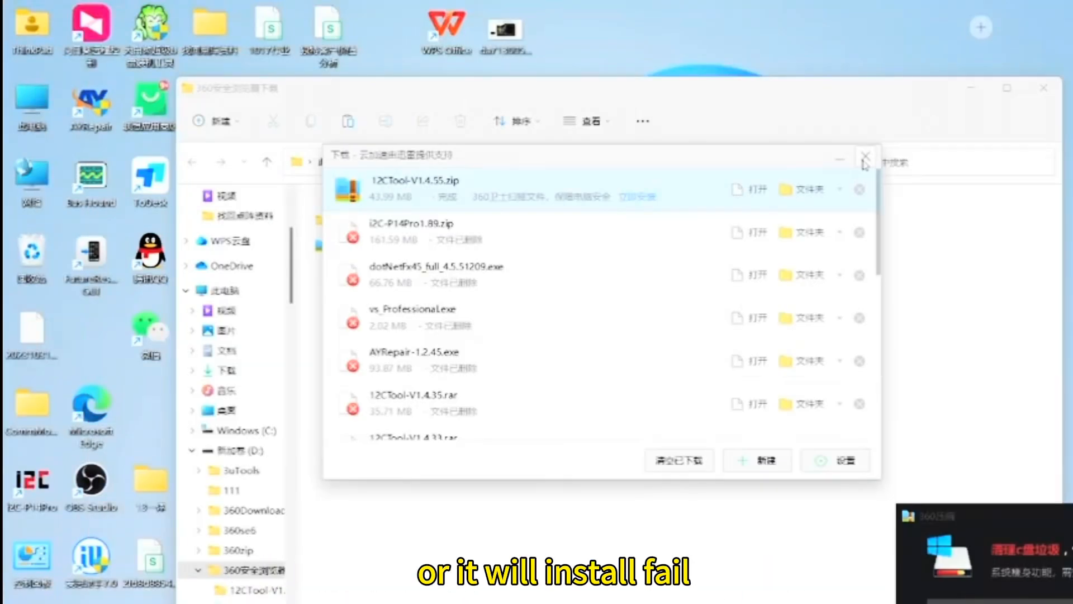
Log in to the i2C account and postpone the software update with 下次再说.
{"action": "left_click", "coordinate": [865, 155]}
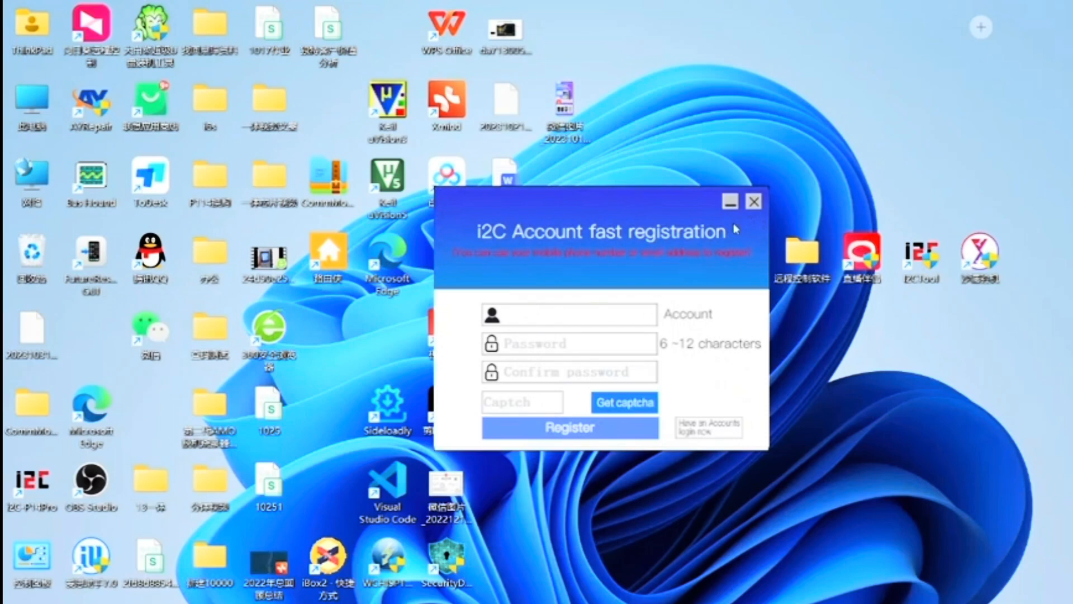
{"action": "left_click", "coordinate": [709, 424]}
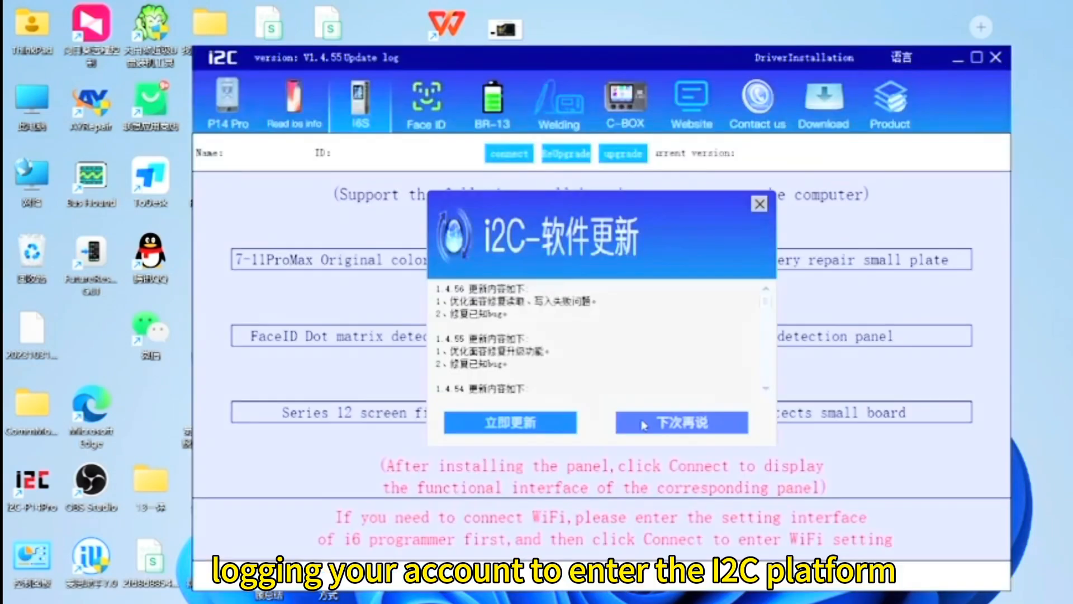
{"action": "left_click", "coordinate": [681, 423]}
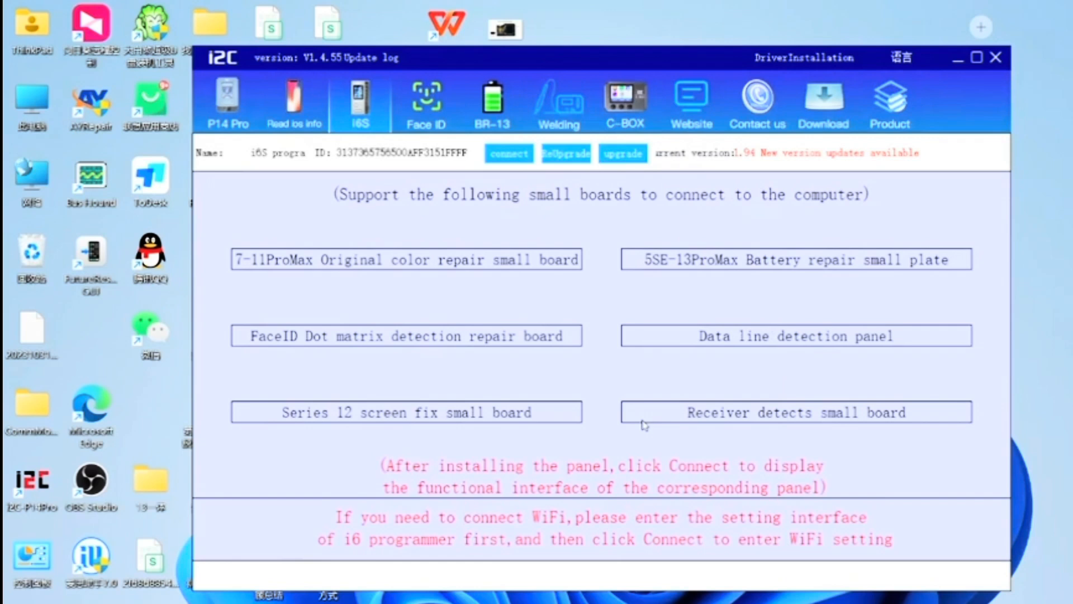
{"action": "left_click", "coordinate": [508, 152]}
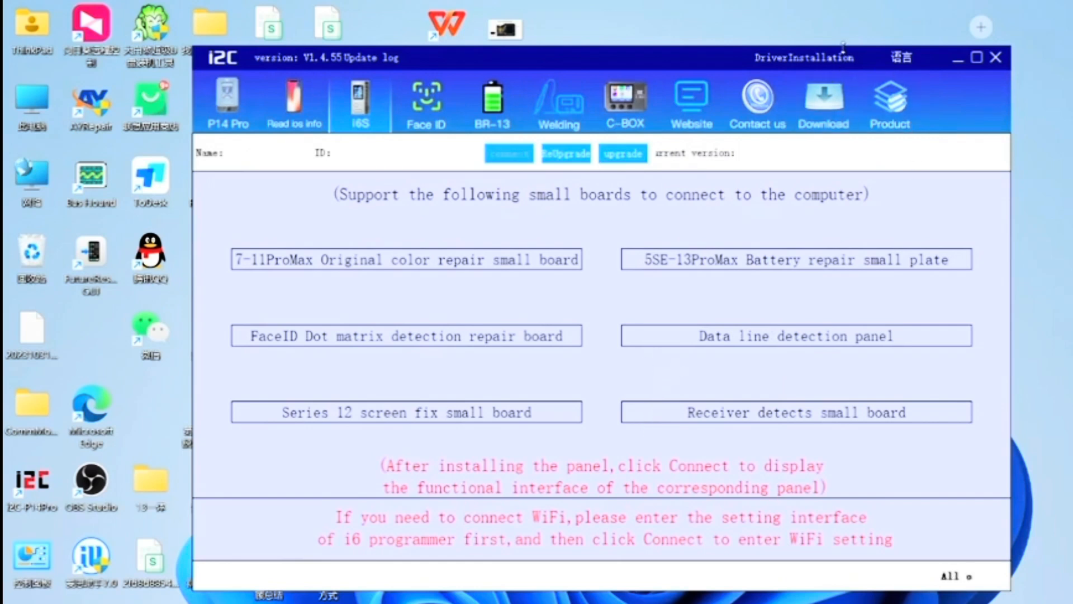
Install, uninstall and reinstall the CH340 driver, then dismiss the failure and close the installer.
{"action": "left_click", "coordinate": [805, 57]}
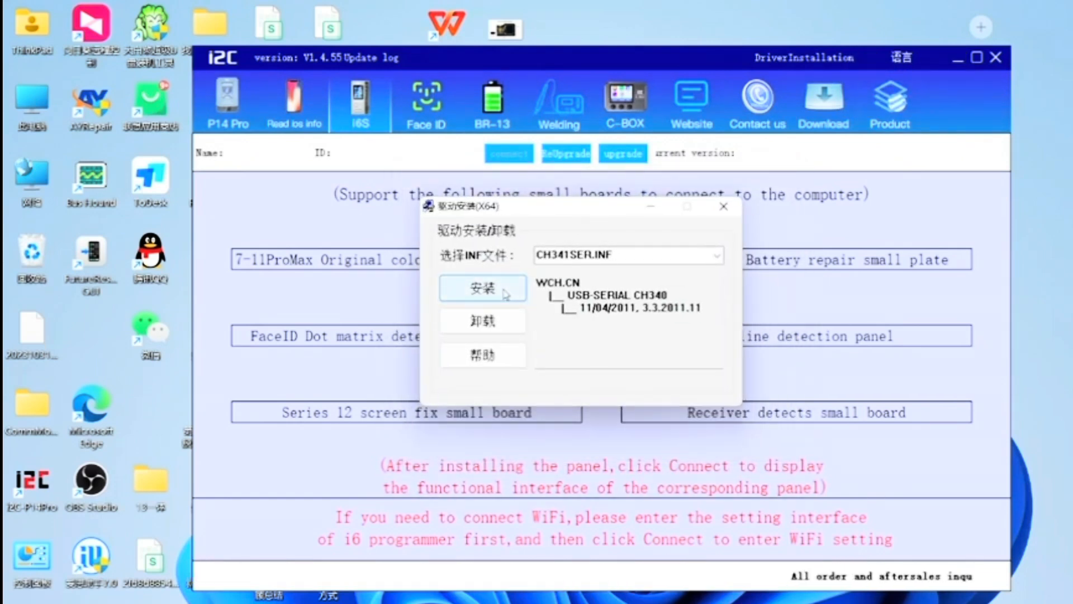
{"action": "left_click", "coordinate": [482, 287]}
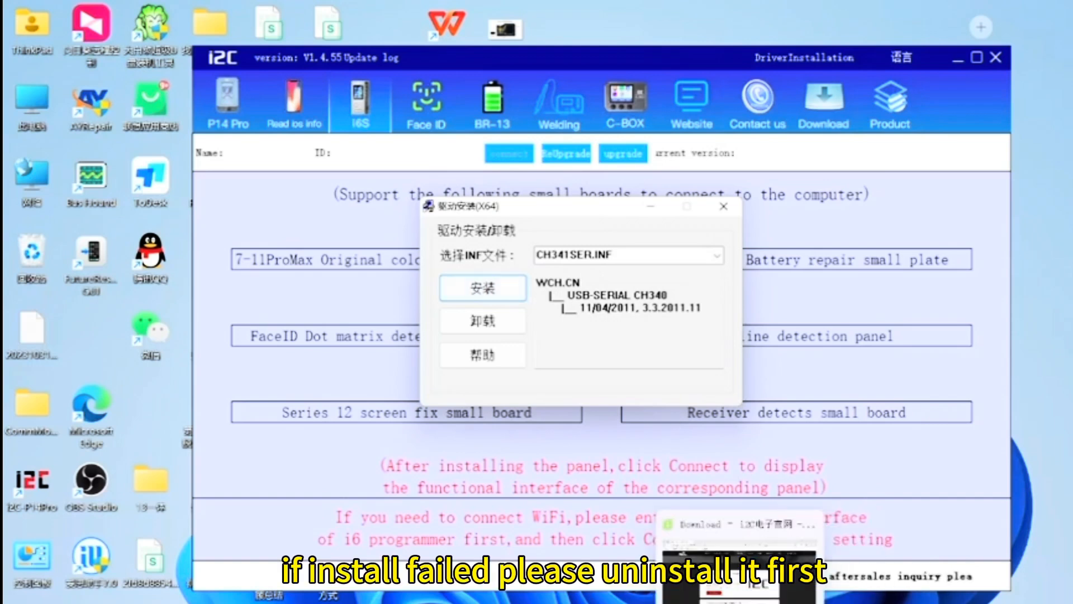
{"action": "left_click", "coordinate": [482, 287]}
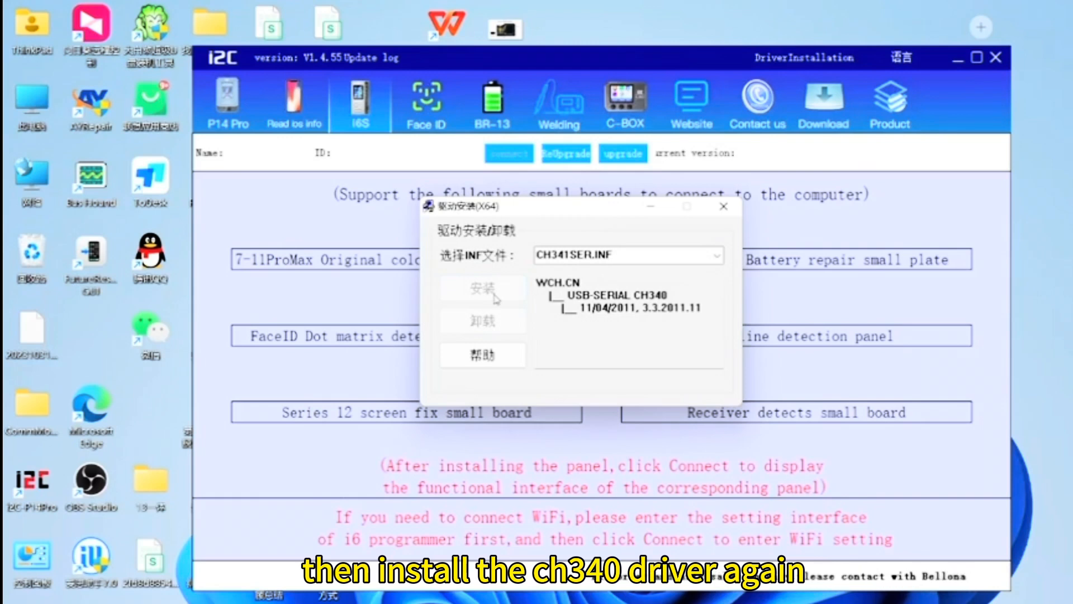
{"action": "left_click", "coordinate": [482, 289]}
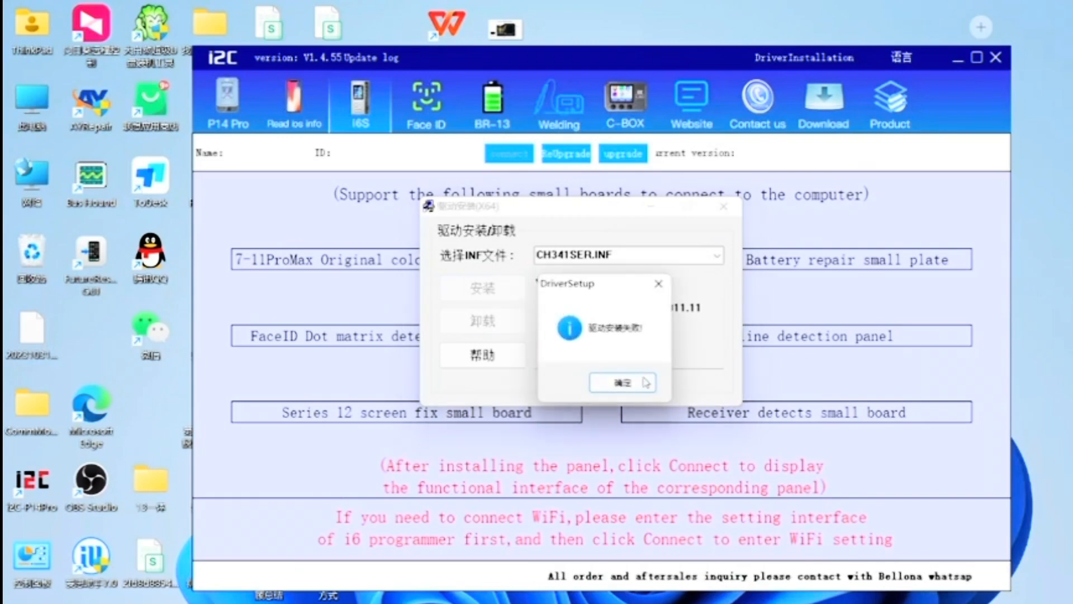
{"action": "left_click", "coordinate": [622, 382]}
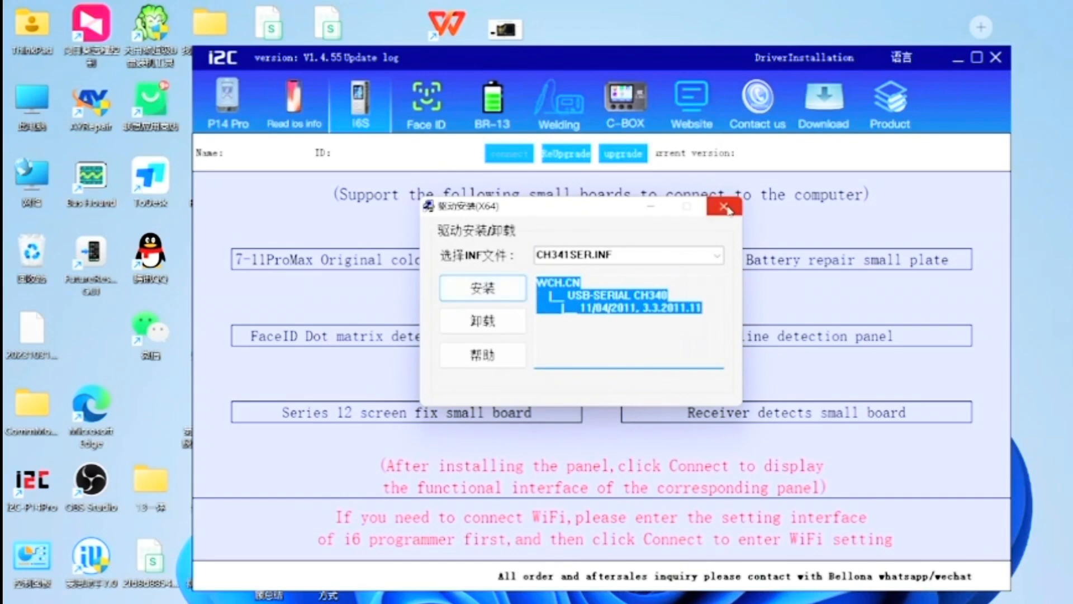
{"action": "left_click", "coordinate": [724, 207]}
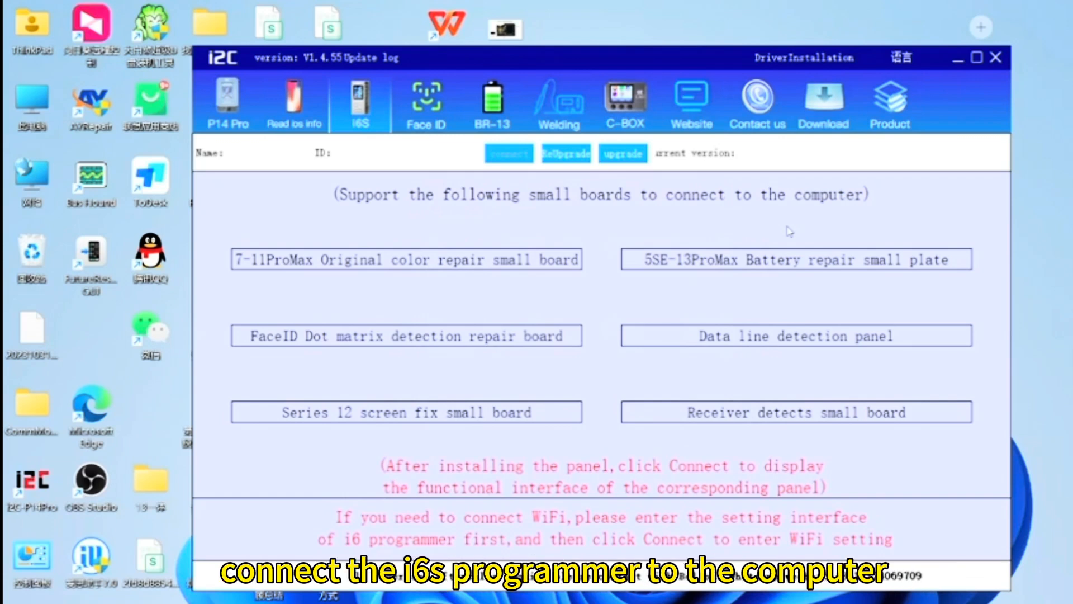
Refresh the WiFi list, choose 520_Wi-Fi5 and enter its password to join.
{"action": "left_click", "coordinate": [508, 153]}
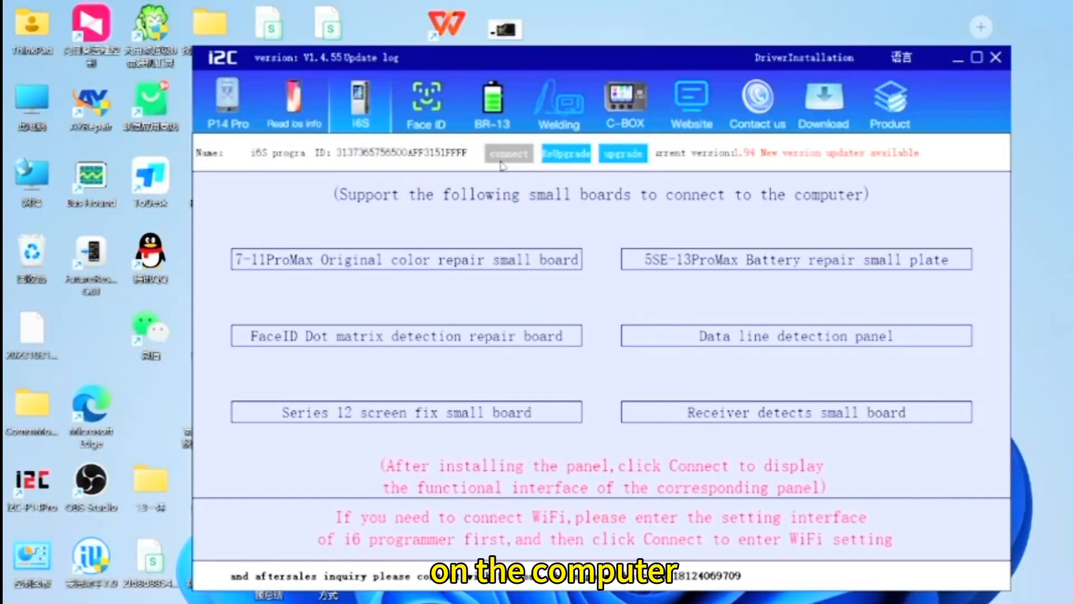
{"action": "left_click", "coordinate": [508, 153]}
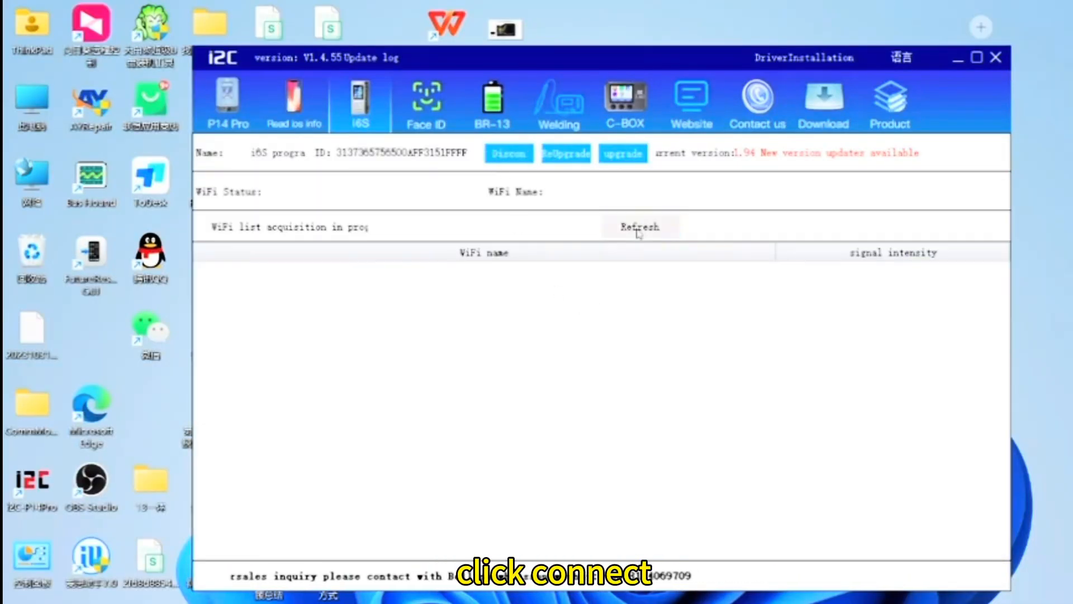
{"action": "left_click", "coordinate": [638, 226]}
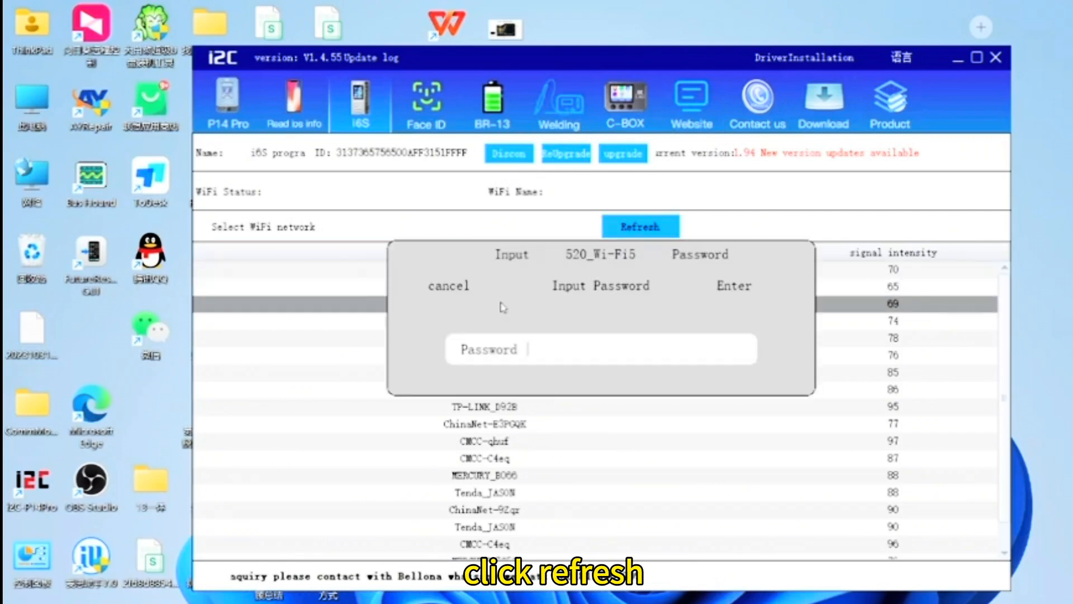
{"action": "type", "text": "111822"}
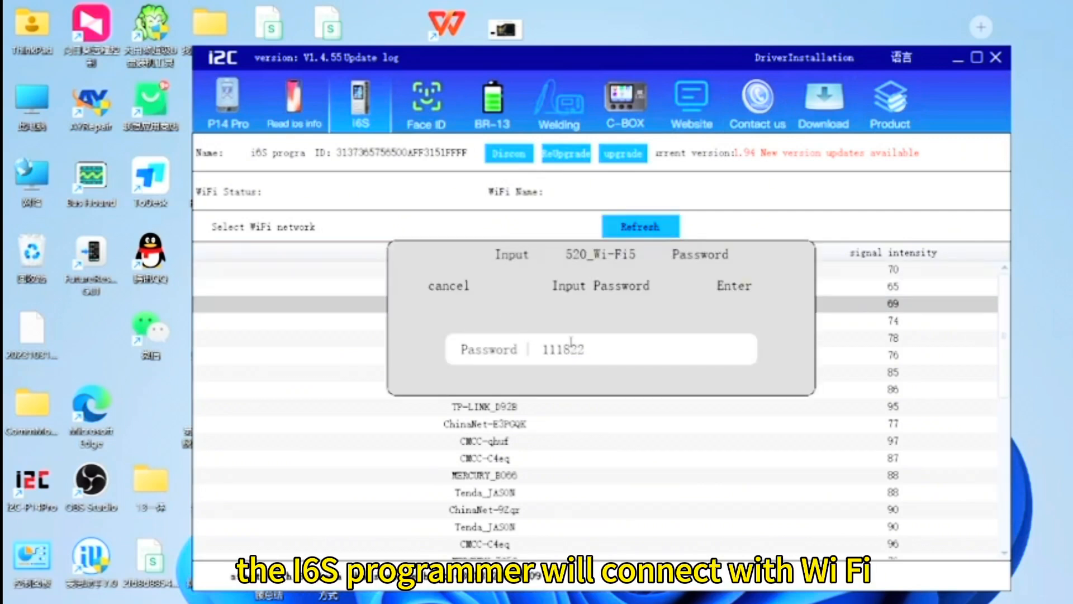
{"action": "left_click", "coordinate": [733, 286]}
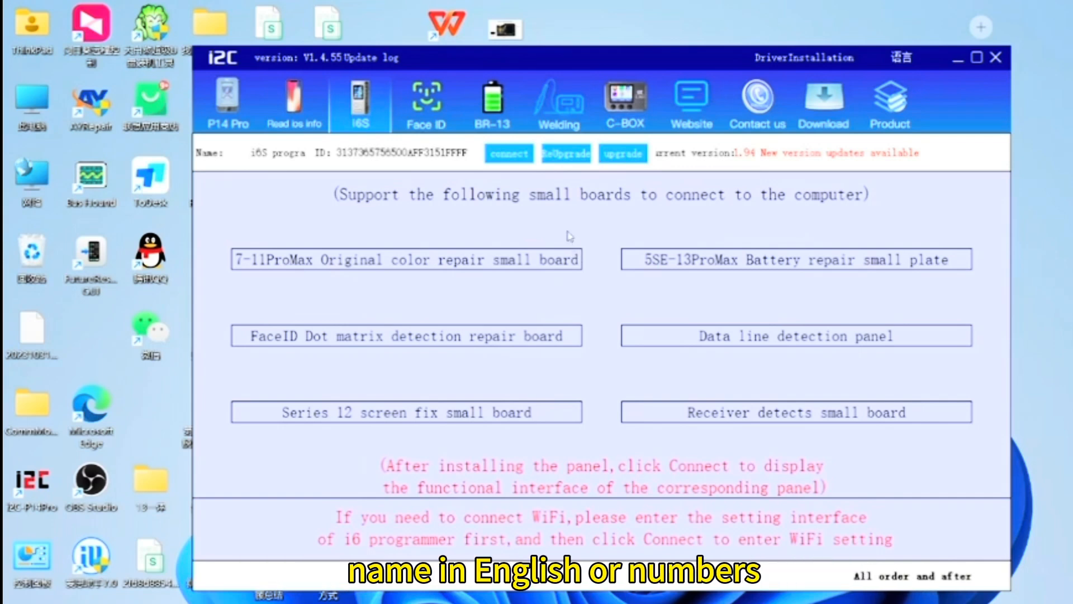
Connect to the i6S, disconnect and reconnect, then show firmware versions 1.92 and 1.91.
{"action": "left_click", "coordinate": [508, 153]}
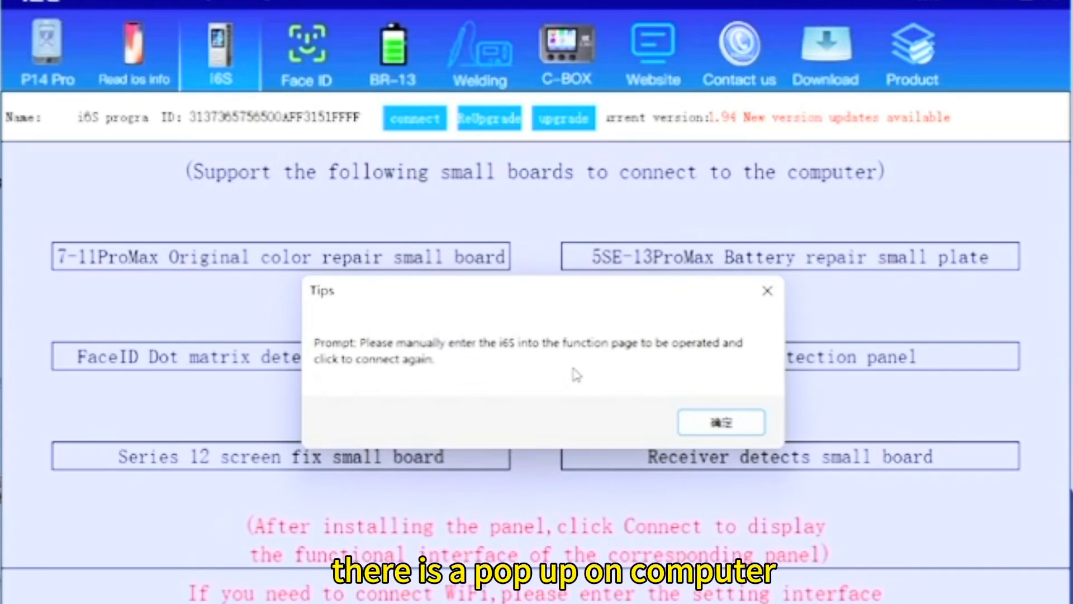
{"action": "left_click", "coordinate": [720, 422]}
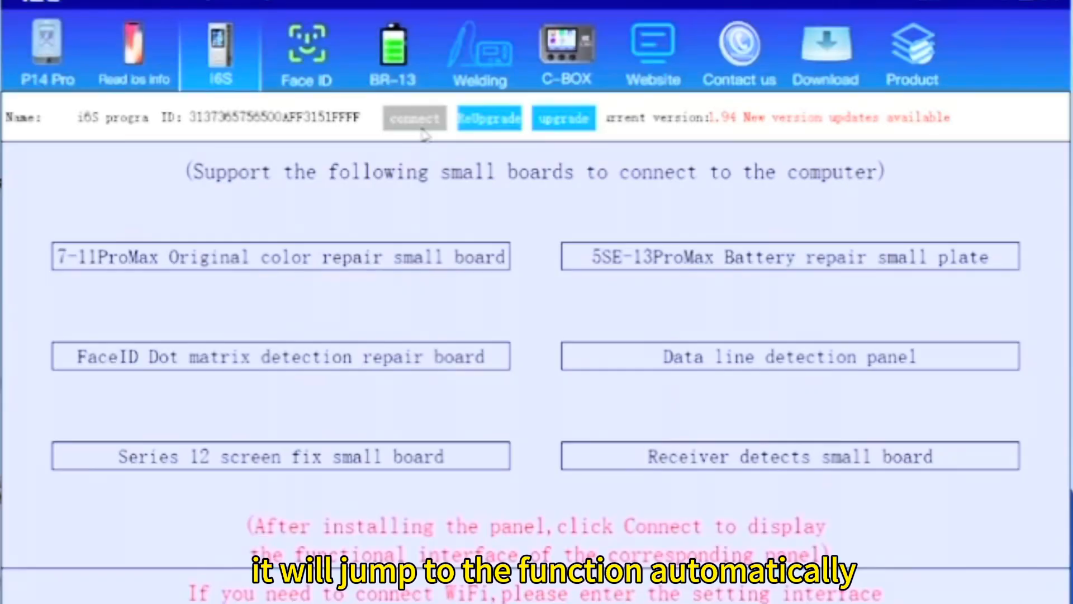
{"action": "left_click", "coordinate": [414, 118]}
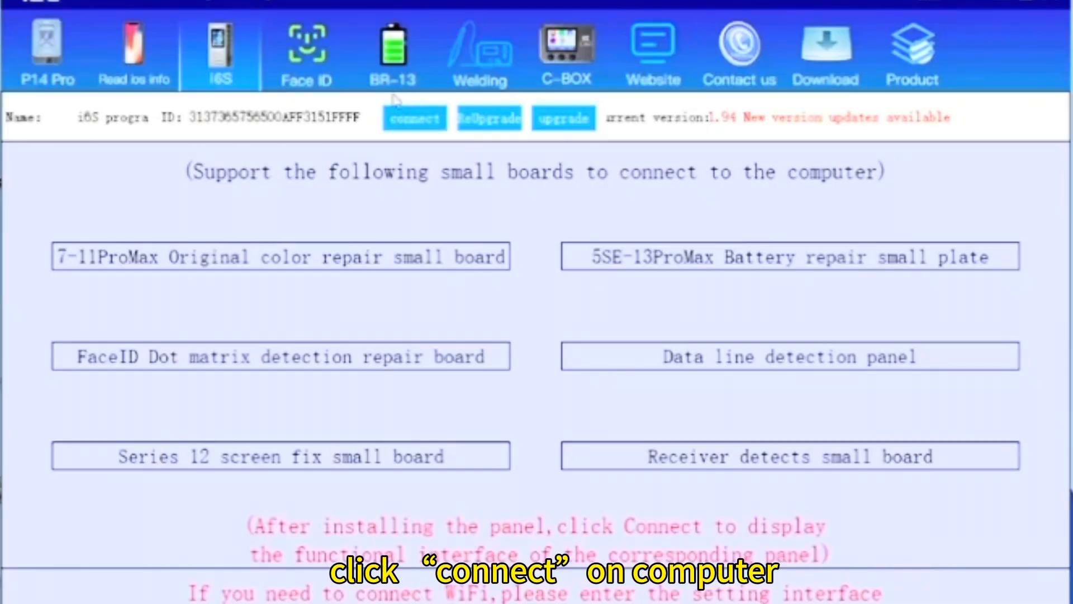
{"action": "left_click", "coordinate": [414, 118]}
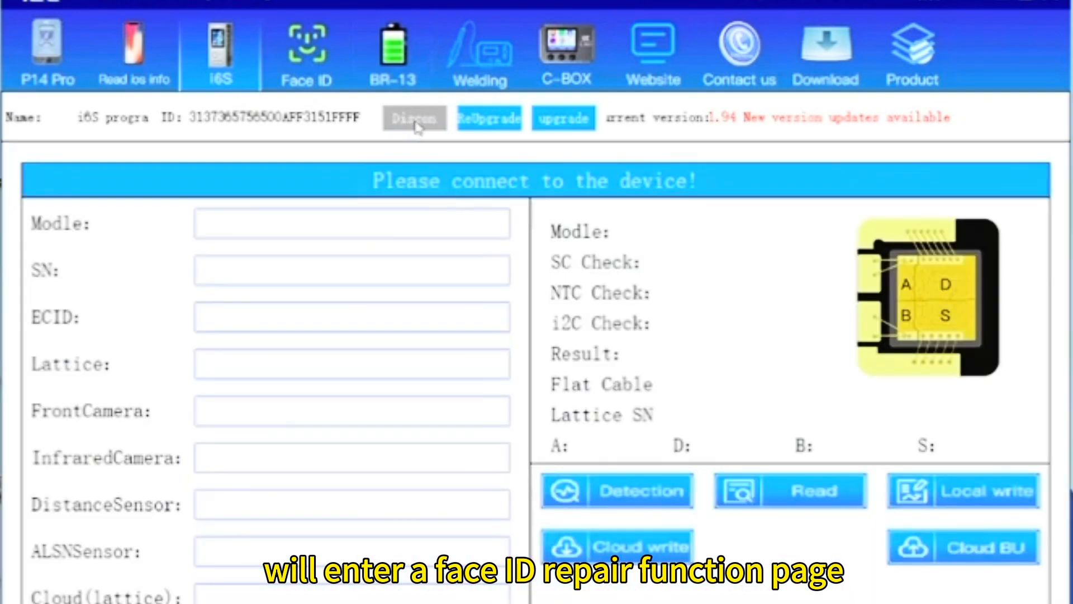
{"action": "left_click", "coordinate": [413, 118]}
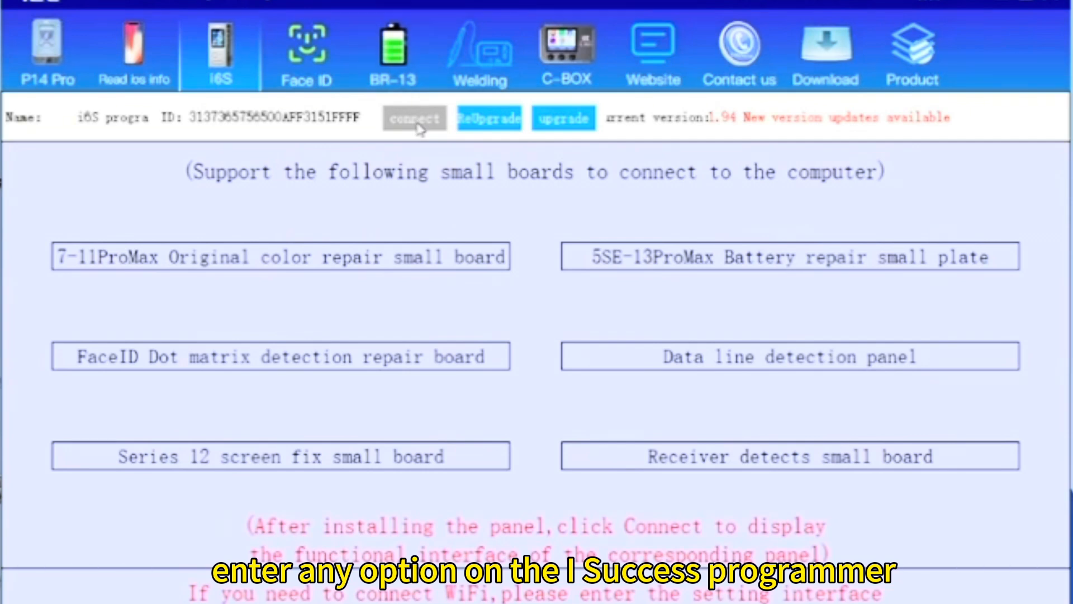
{"action": "left_click", "coordinate": [413, 118]}
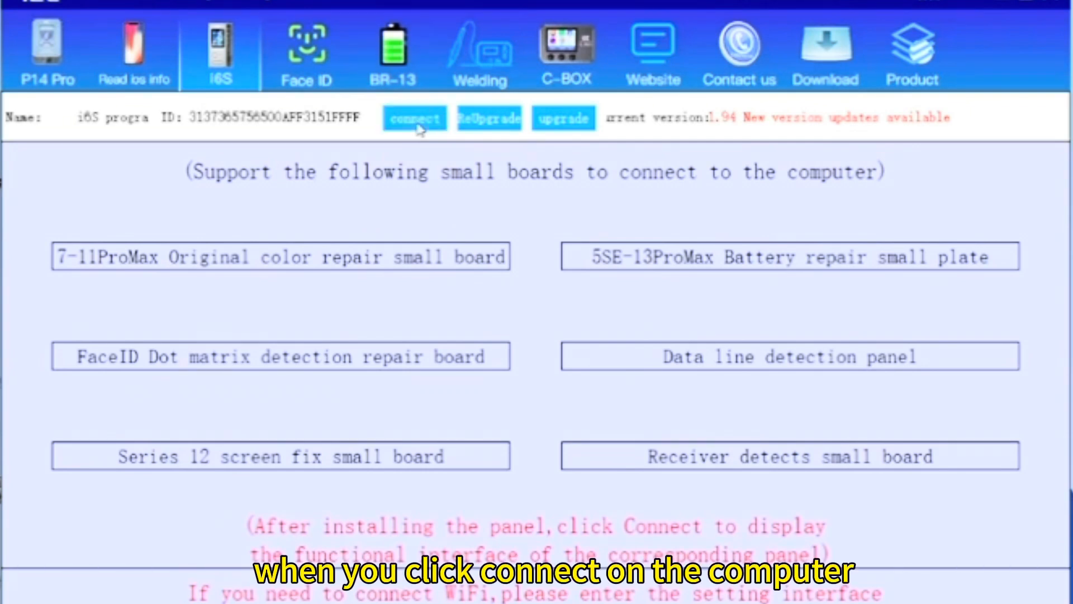
{"action": "left_click", "coordinate": [414, 118]}
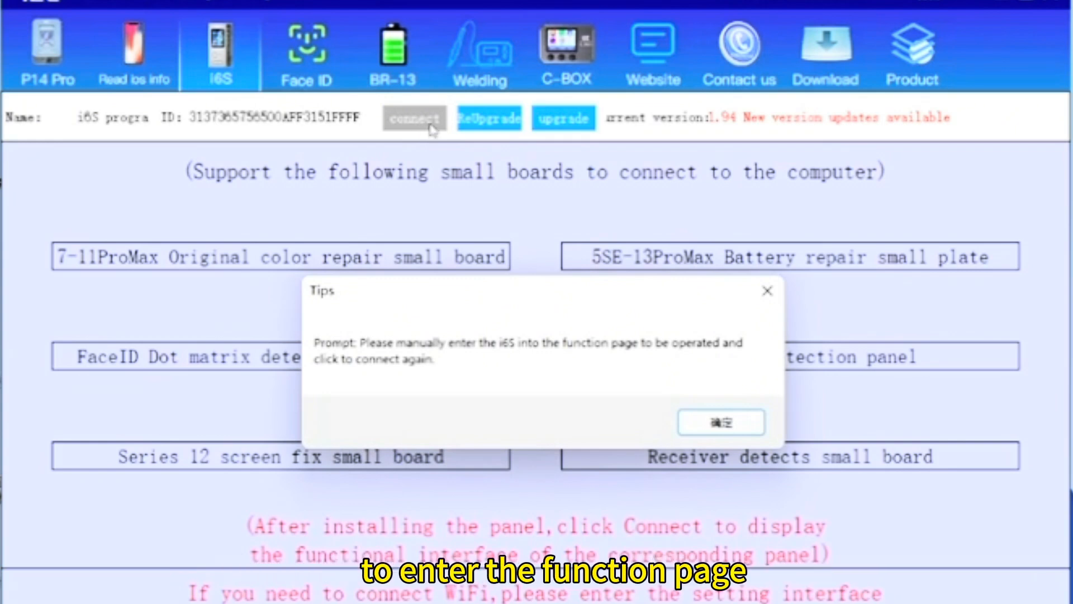
{"action": "left_click", "coordinate": [563, 117]}
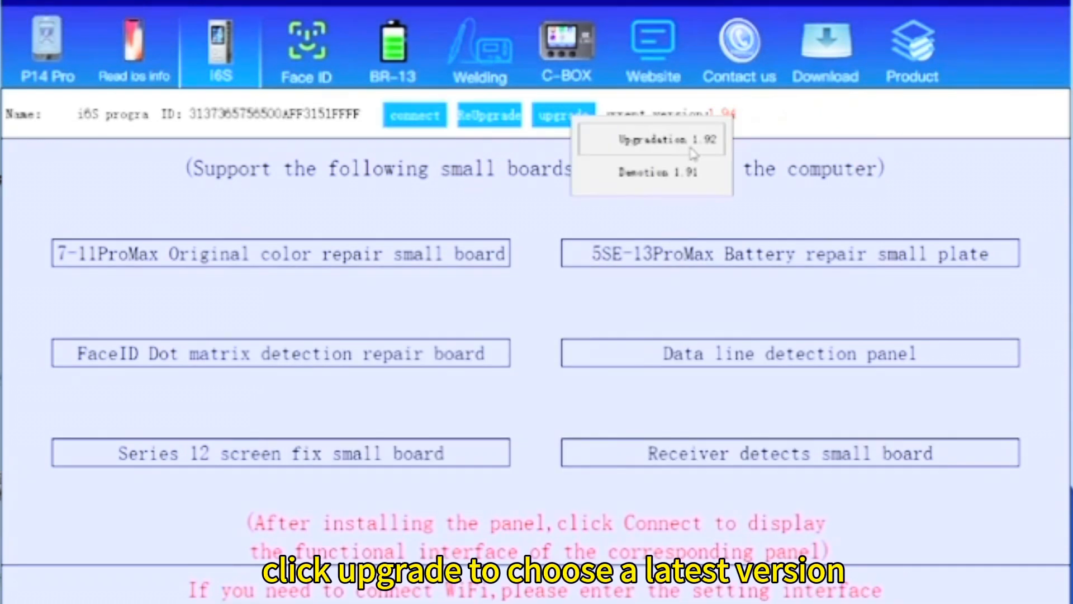
Choose Upgradation 1.92 and confirm the Upgrade succeeded tip.
{"action": "left_click", "coordinate": [668, 140]}
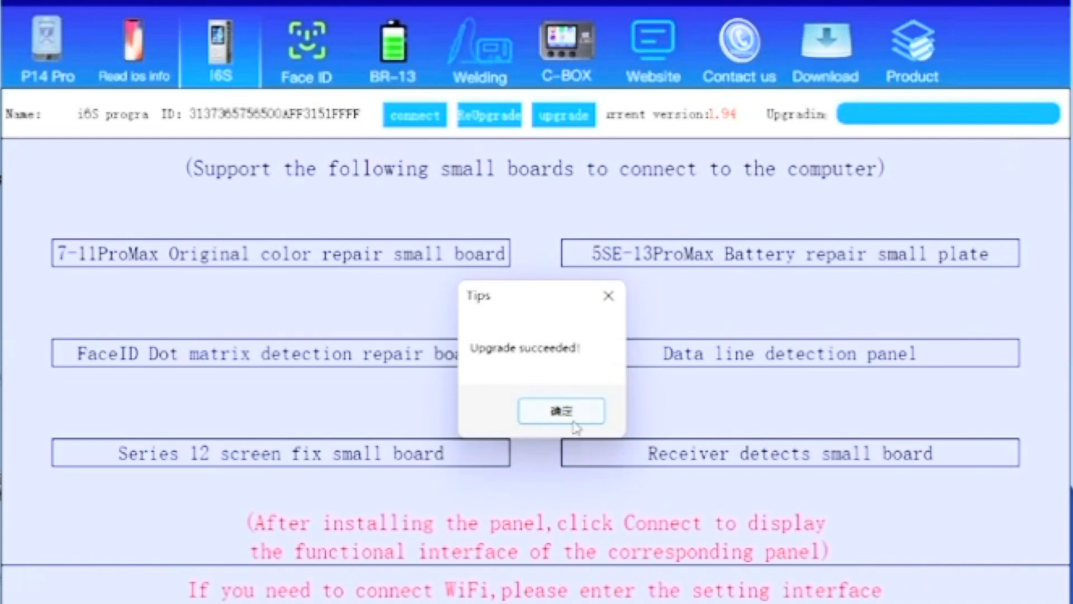
{"action": "left_click", "coordinate": [560, 411]}
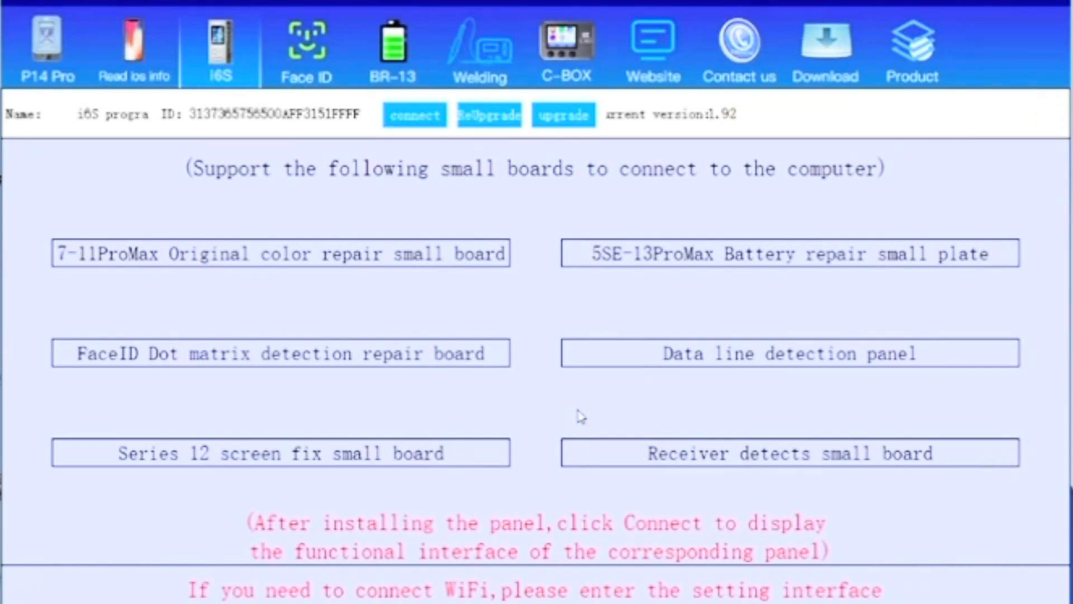
{"action": "mouse_move", "coordinate": [520, 156]}
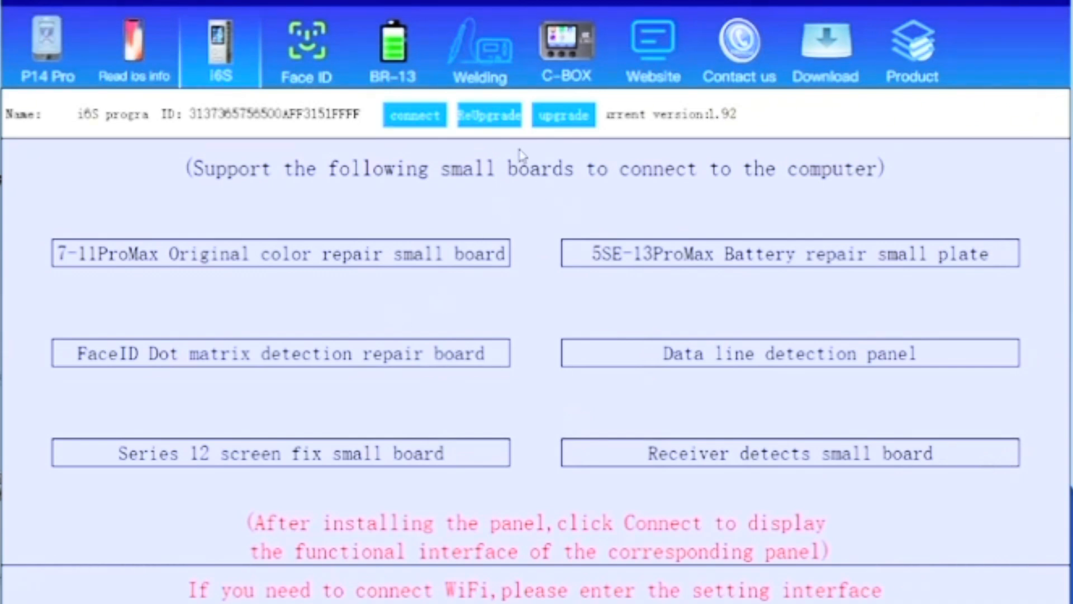
Click ReUpgrade, then upgrade repeatedly to restart flashing the reconnected i6S programmer.
{"action": "left_click", "coordinate": [489, 114]}
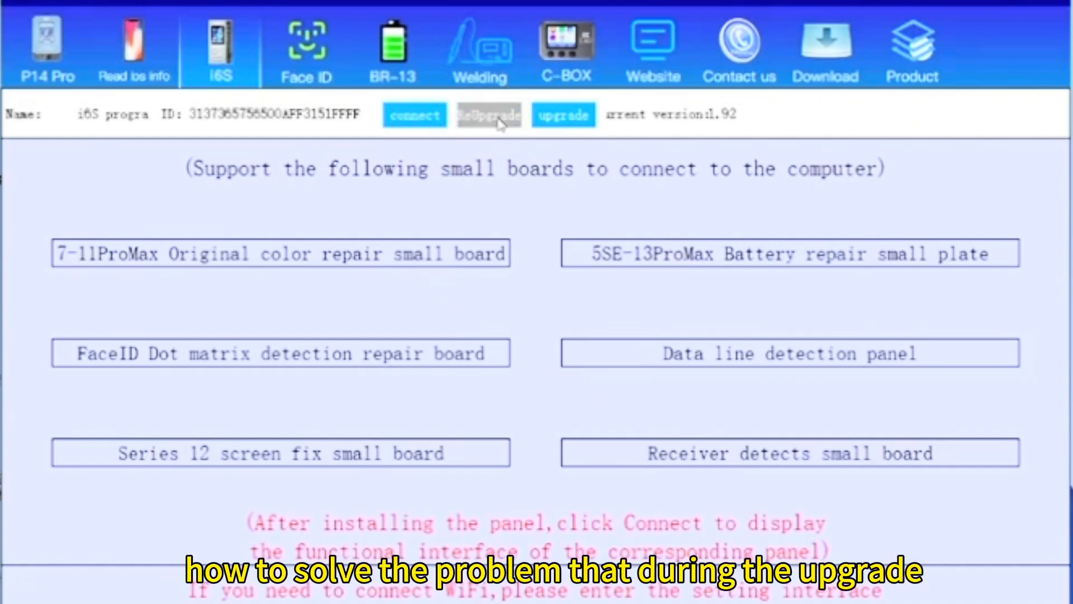
{"action": "mouse_move", "coordinate": [515, 126]}
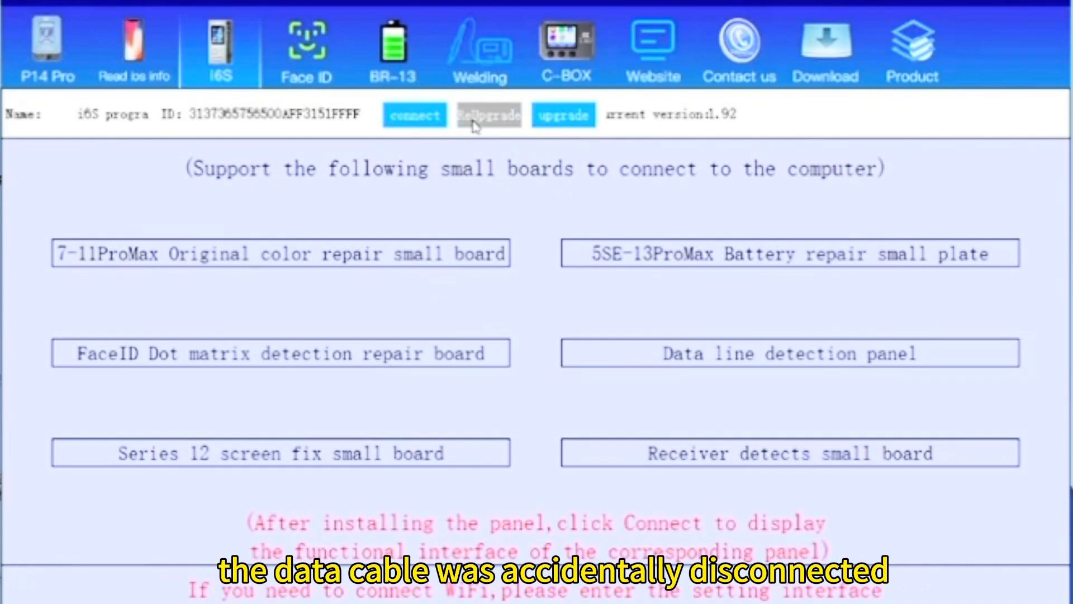
{"action": "left_click", "coordinate": [562, 114]}
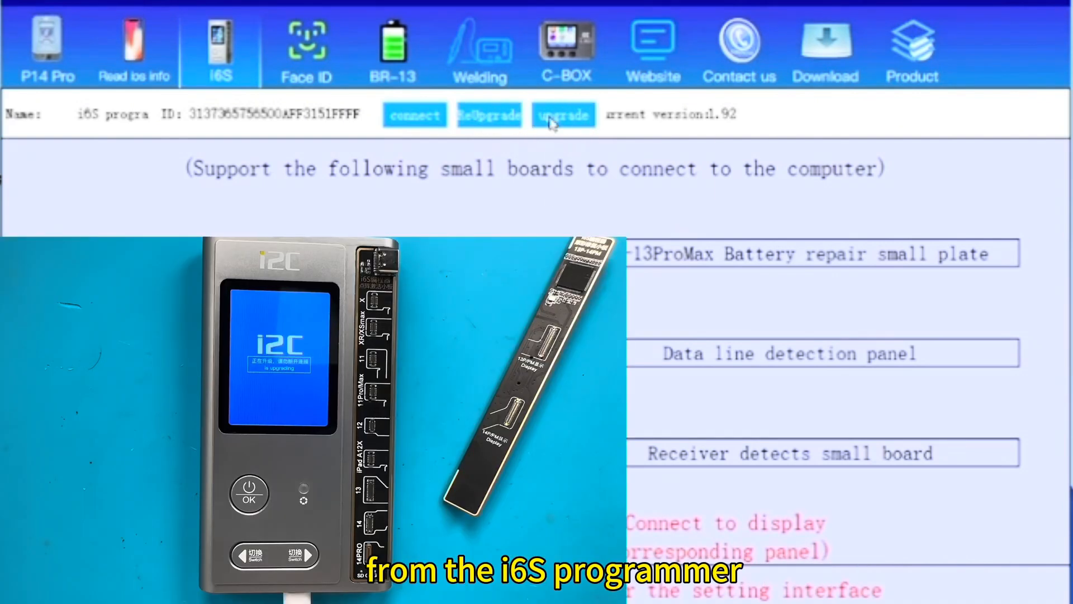
{"action": "left_click", "coordinate": [563, 114]}
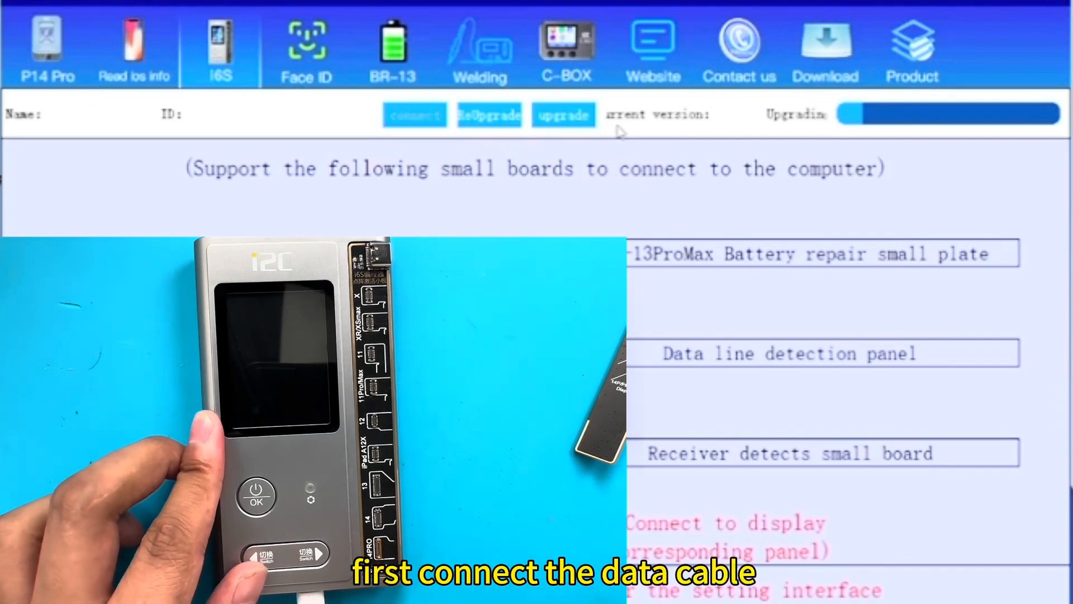
{"action": "left_click", "coordinate": [563, 114]}
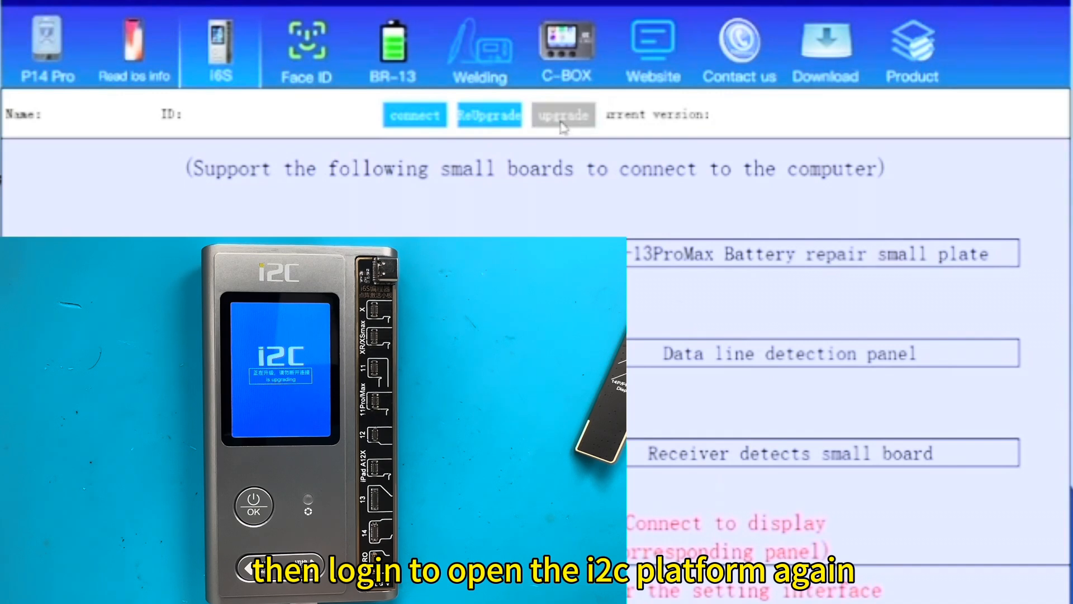
{"action": "left_click", "coordinate": [563, 114]}
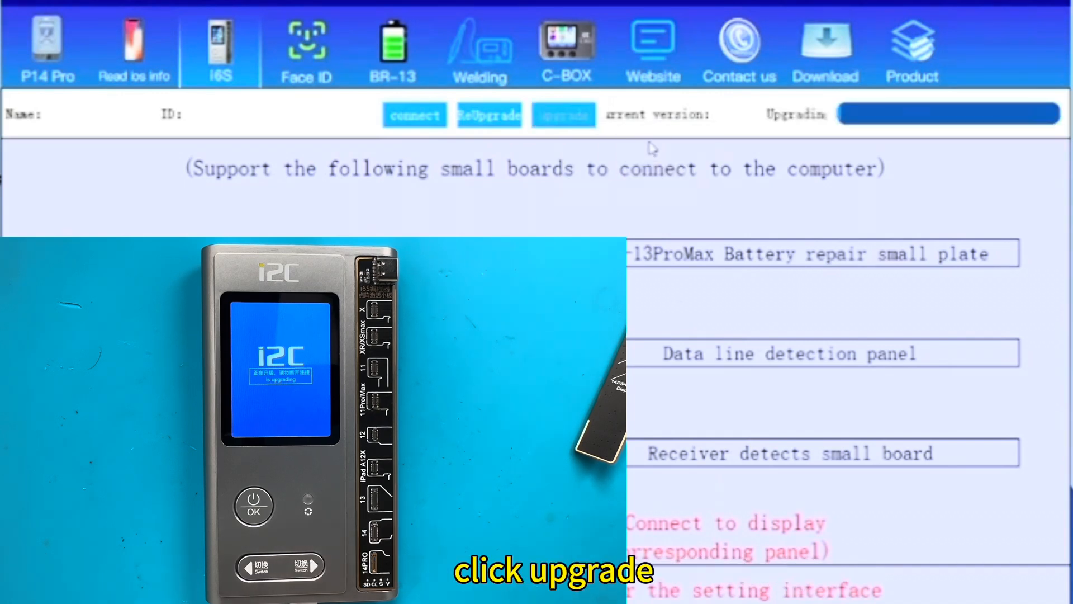